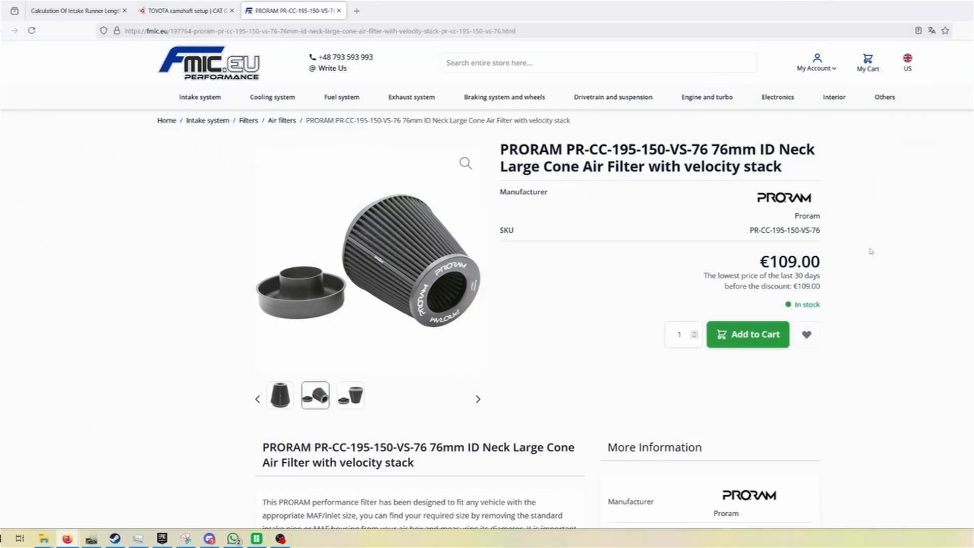
{"action": "mouse_move", "coordinate": [684, 228]}
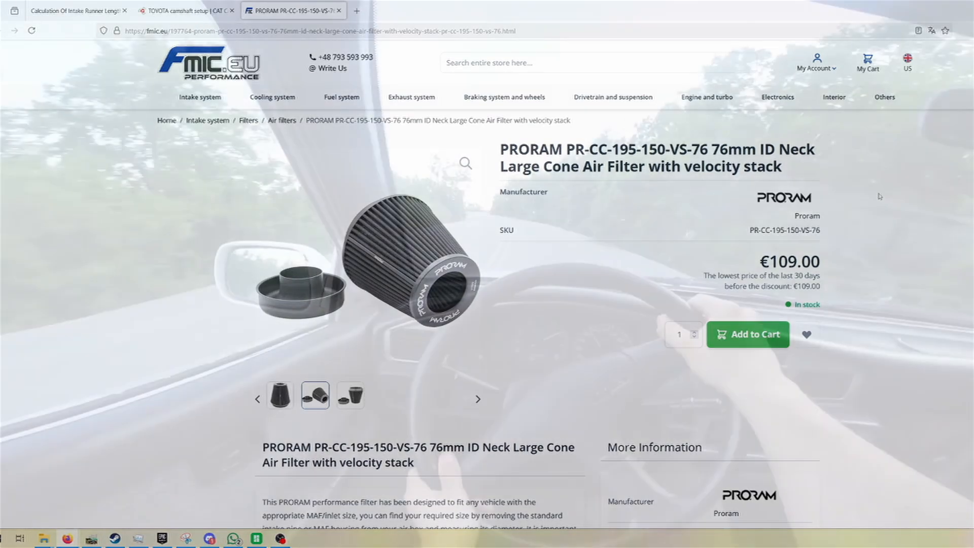
Step: Return to the exx.se runner calculator showing 3.68 cm diameter and 58.9 cm runners
{"action": "left_click", "coordinate": [76, 10]}
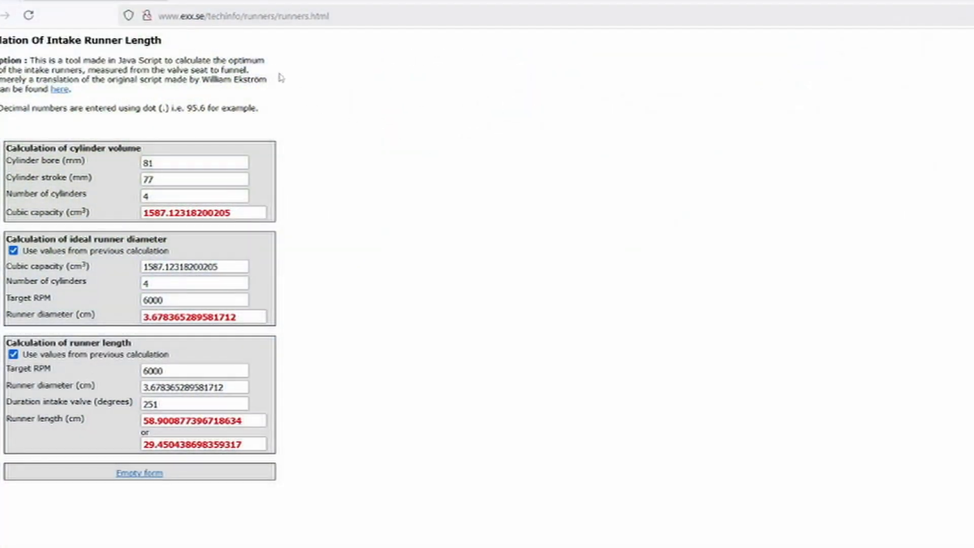
{"action": "mouse_move", "coordinate": [853, 119]}
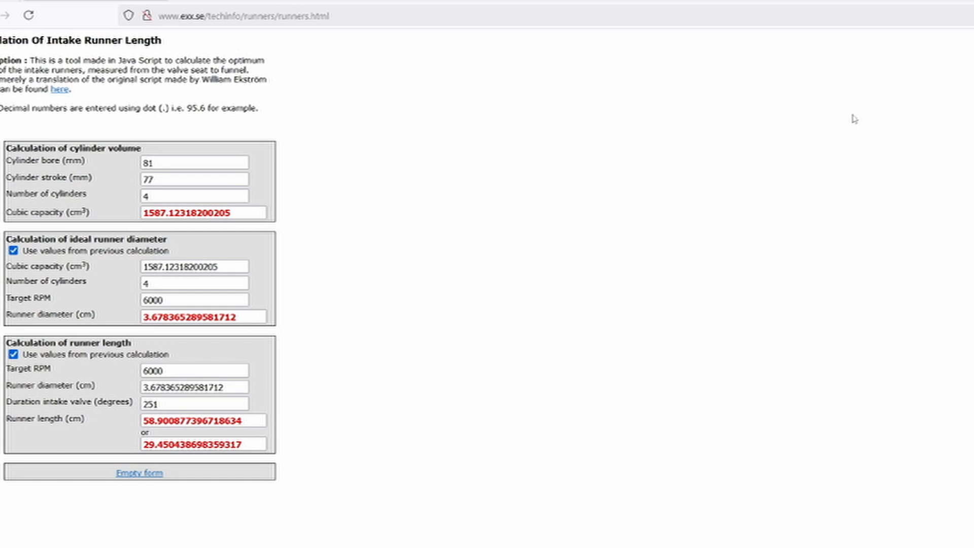
{"action": "mouse_move", "coordinate": [609, 177]}
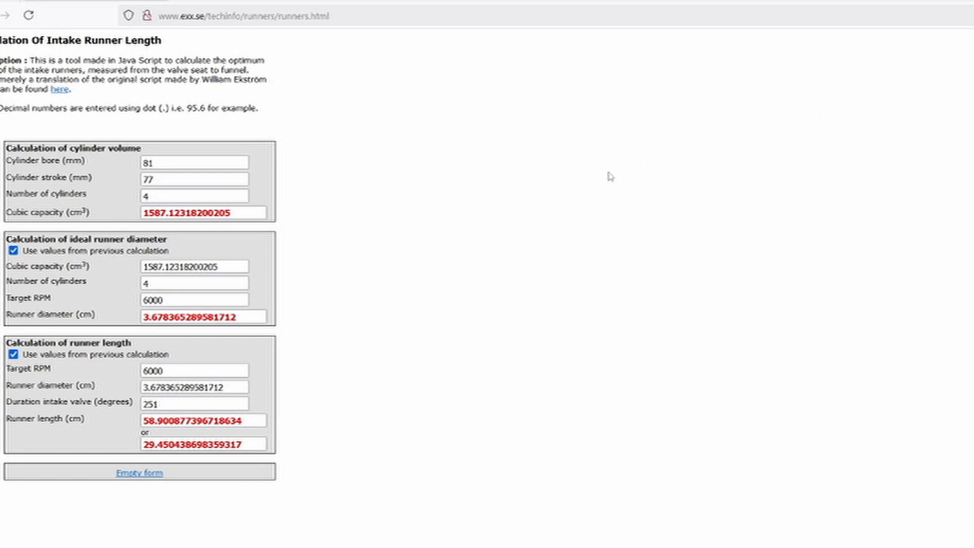
{"action": "mouse_move", "coordinate": [597, 171]}
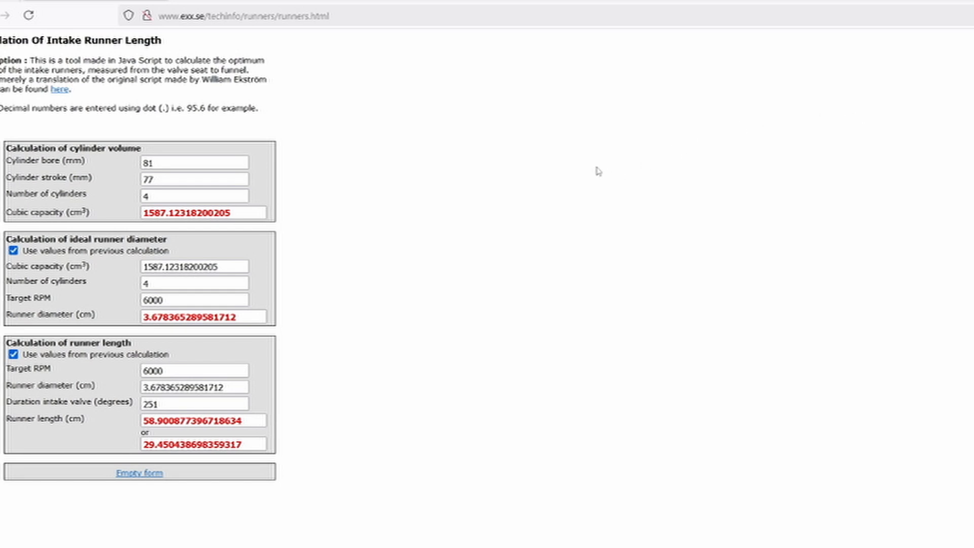
{"action": "mouse_move", "coordinate": [319, 97]}
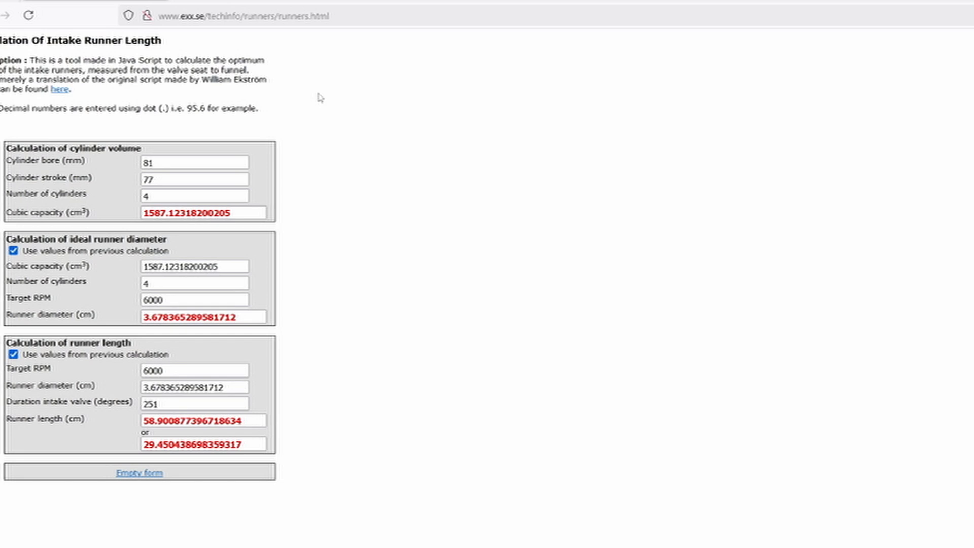
{"action": "mouse_move", "coordinate": [302, 127]}
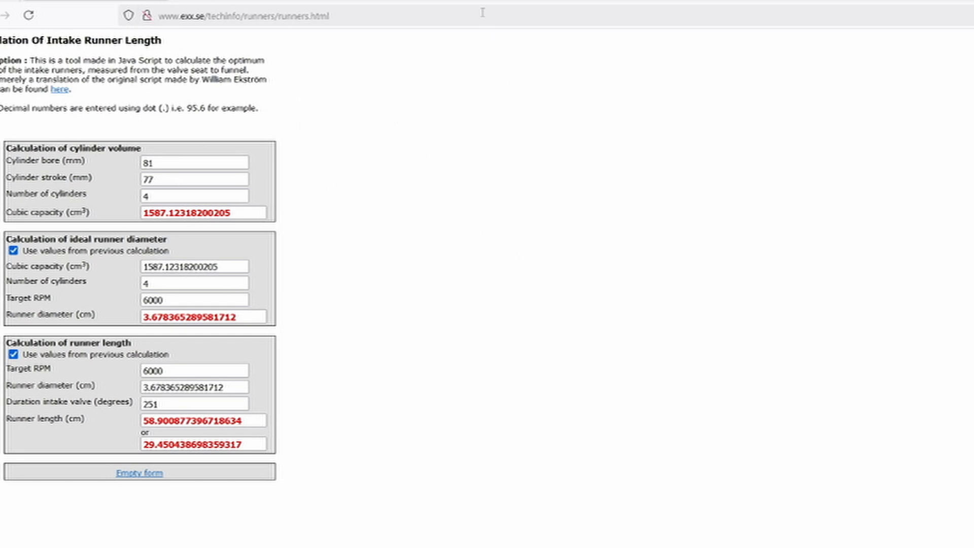
{"action": "mouse_move", "coordinate": [549, 120]}
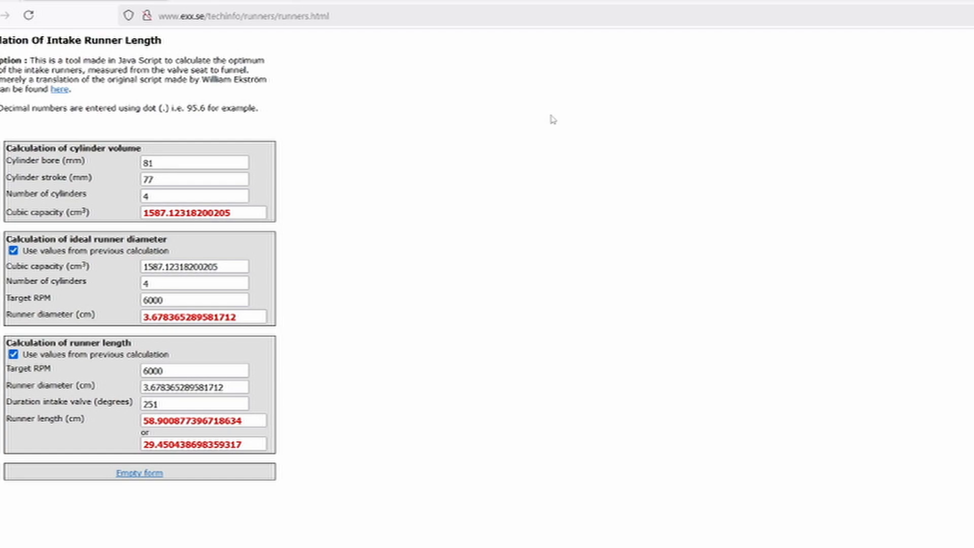
{"action": "mouse_move", "coordinate": [539, 117]}
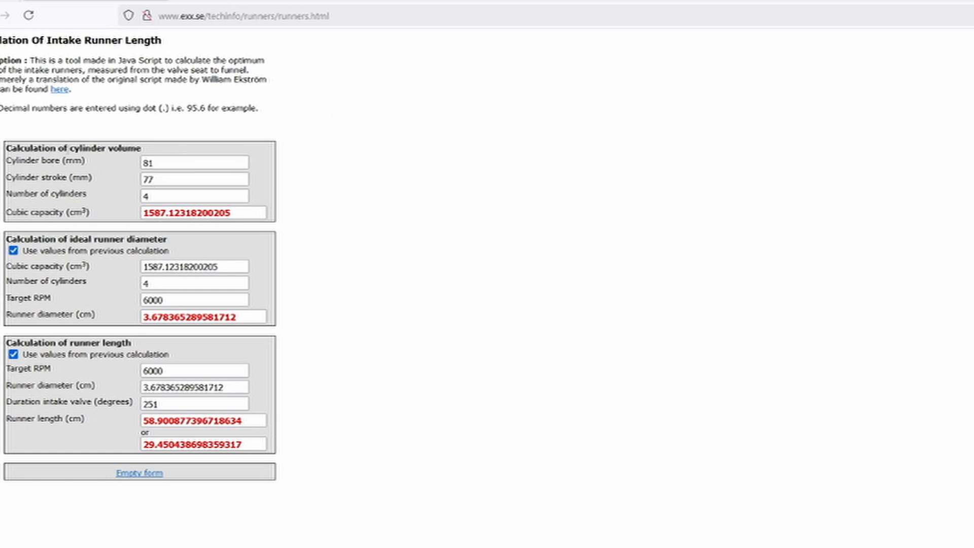
{"action": "mouse_move", "coordinate": [100, 228]}
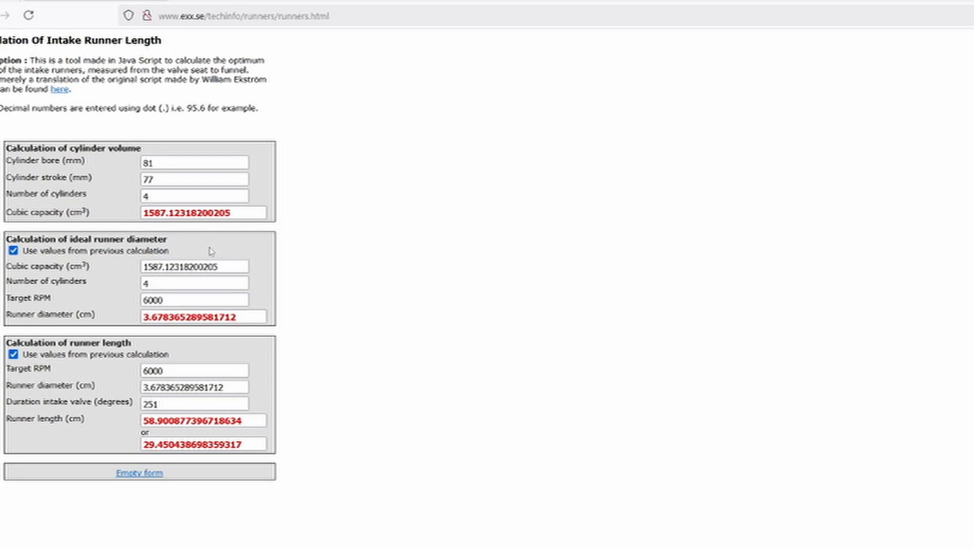
{"action": "mouse_move", "coordinate": [429, 271]}
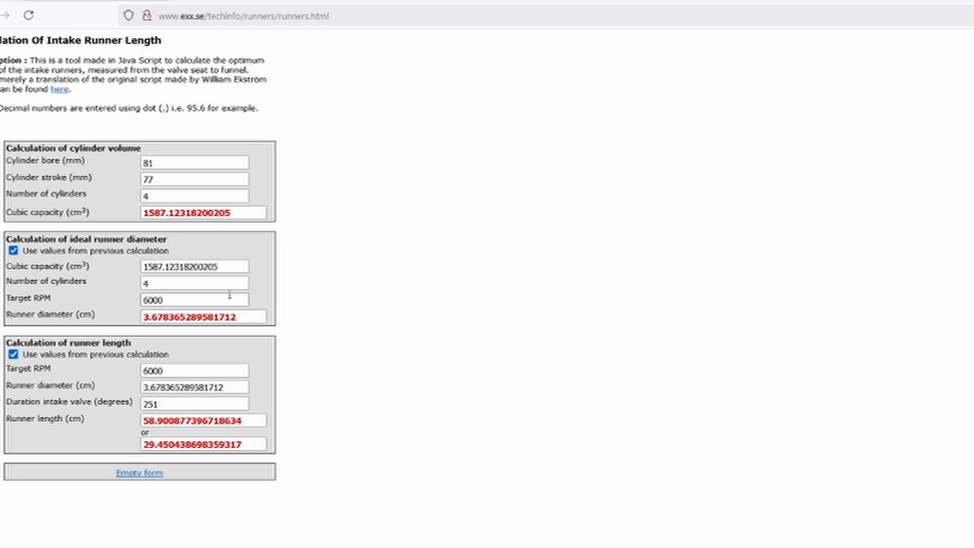
{"action": "mouse_move", "coordinate": [201, 298]}
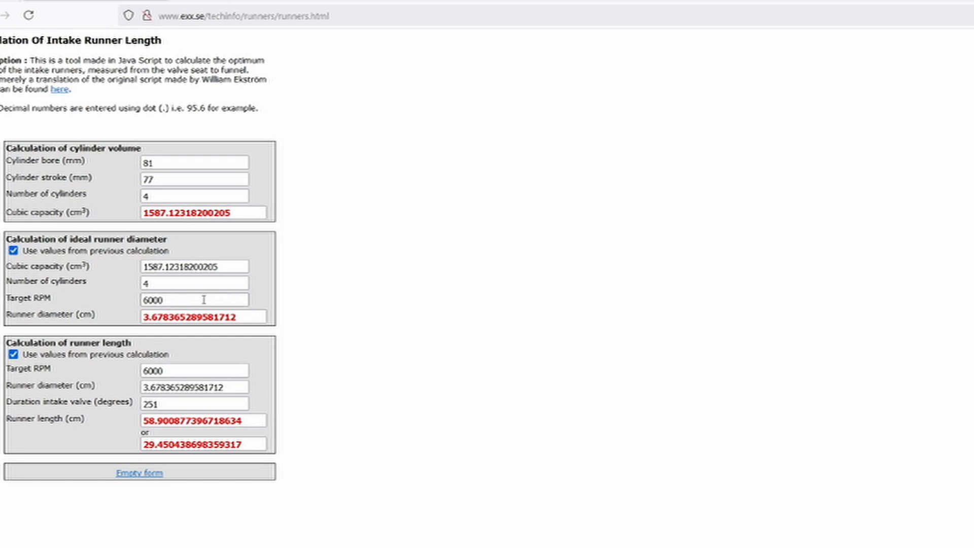
{"action": "mouse_move", "coordinate": [370, 268]}
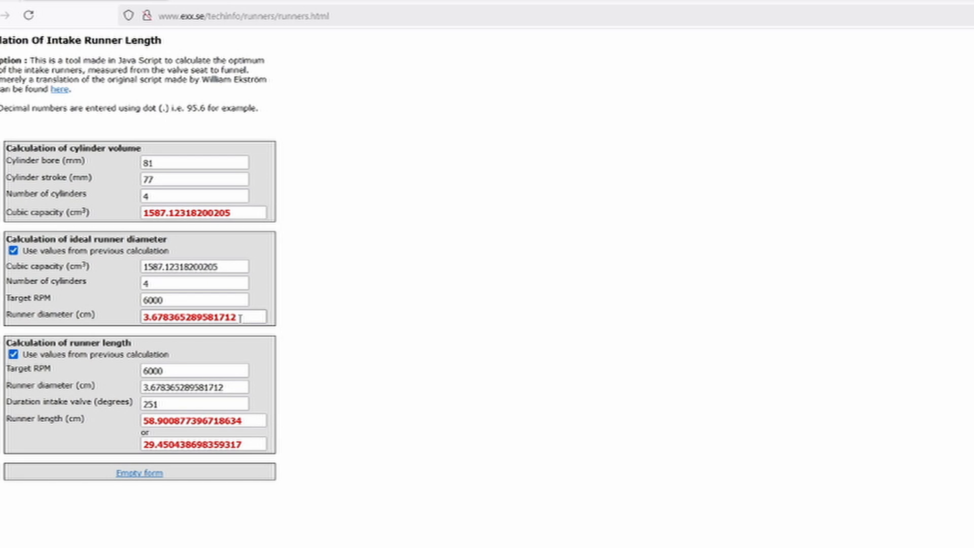
{"action": "mouse_move", "coordinate": [254, 318]}
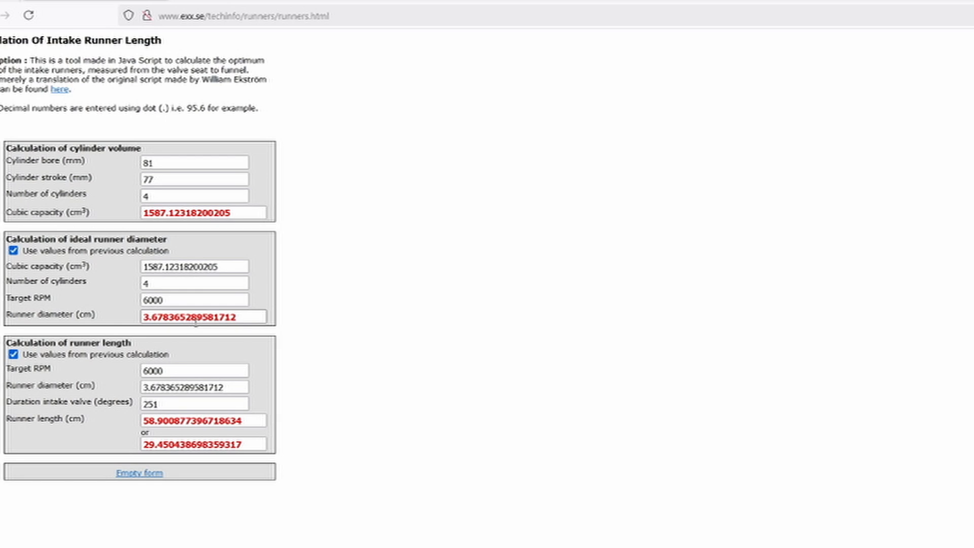
{"action": "mouse_move", "coordinate": [172, 355]}
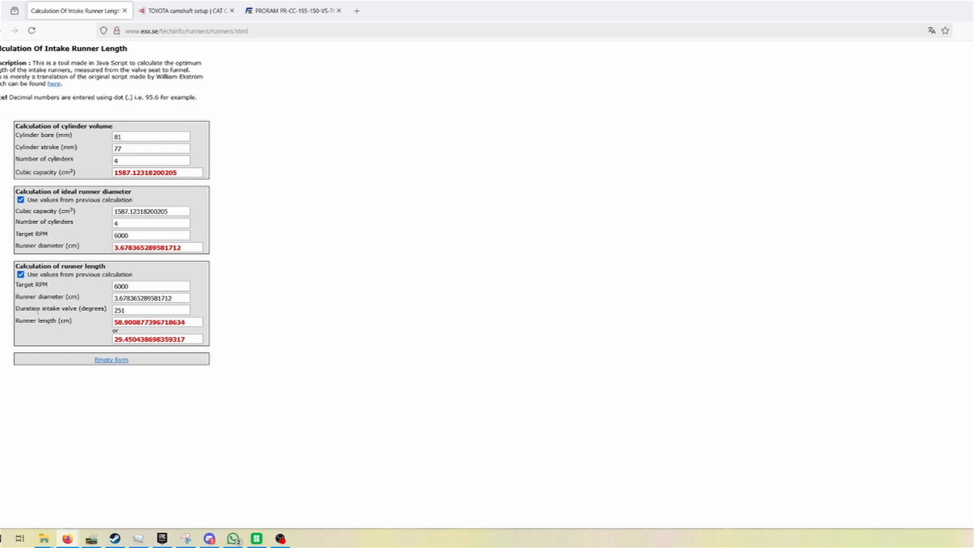
{"action": "mouse_move", "coordinate": [316, 156]}
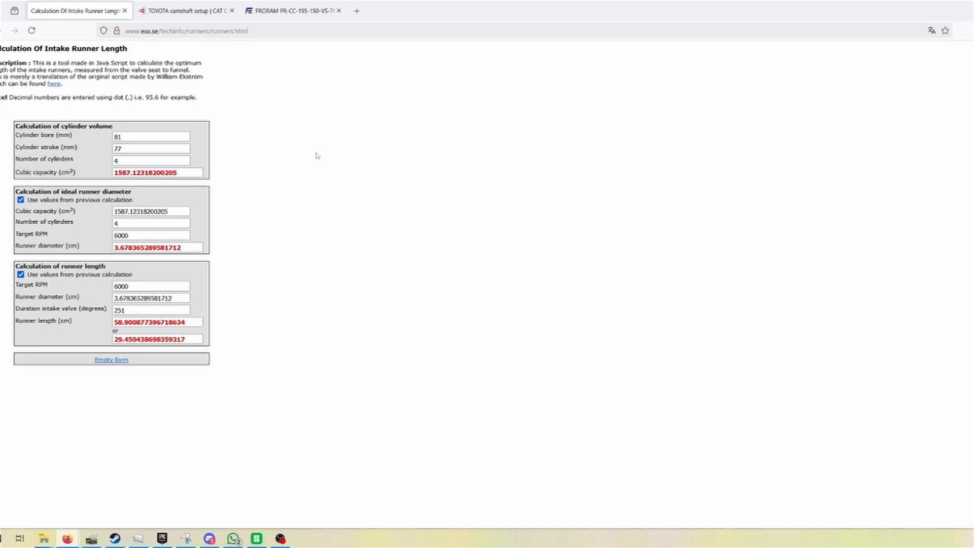
{"action": "mouse_move", "coordinate": [323, 90]}
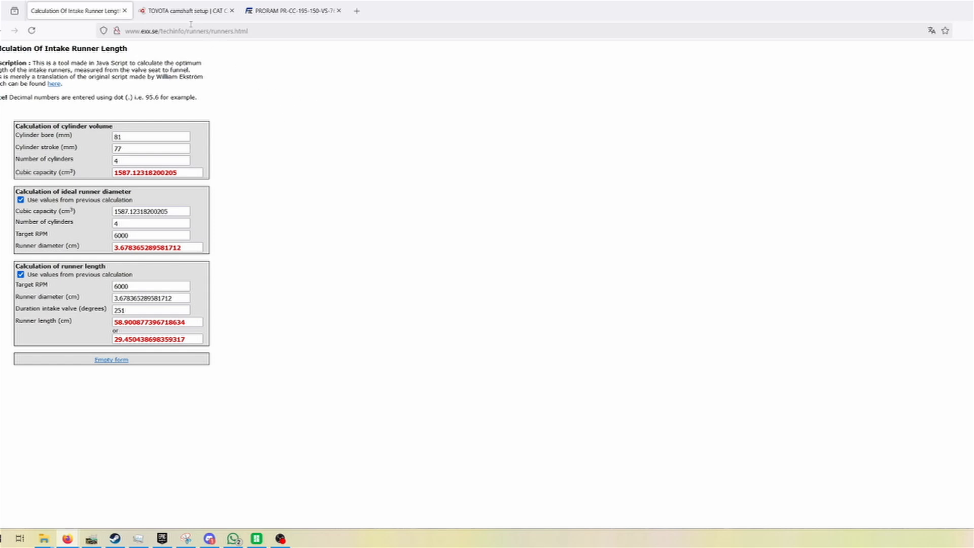
{"action": "mouse_move", "coordinate": [191, 10]}
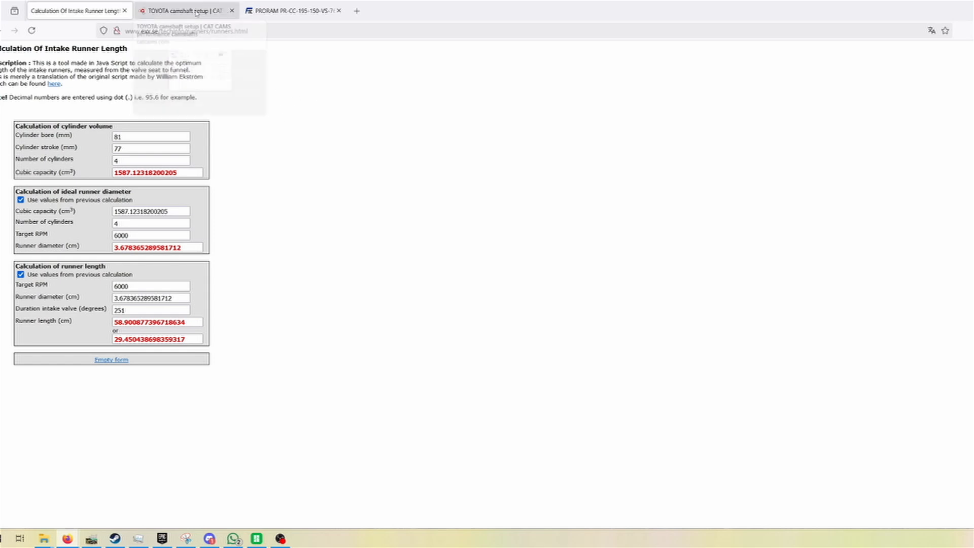
Step: View the stock 4A-GE datasheet (251° intake, 8.30 mm lift), then close it
{"action": "left_click", "coordinate": [183, 10]}
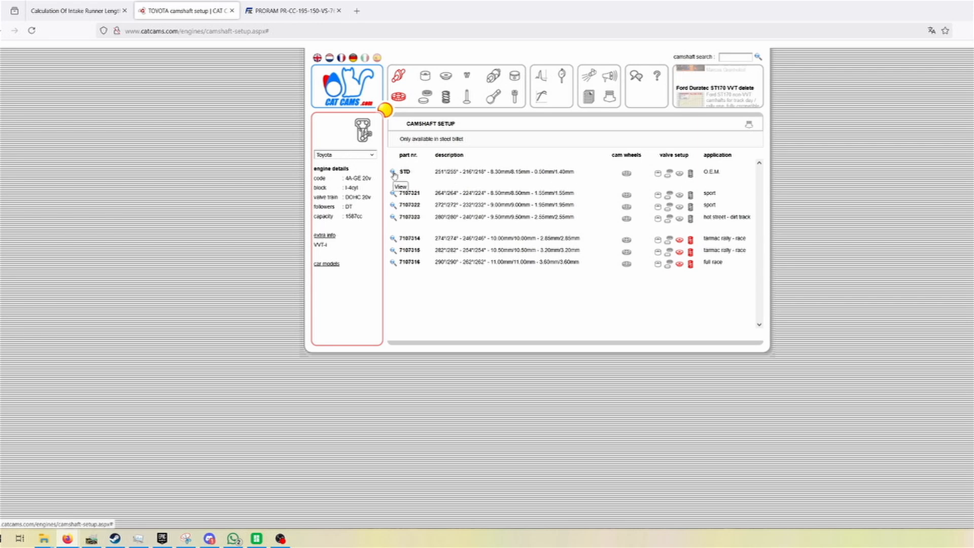
{"action": "left_click", "coordinate": [401, 187]}
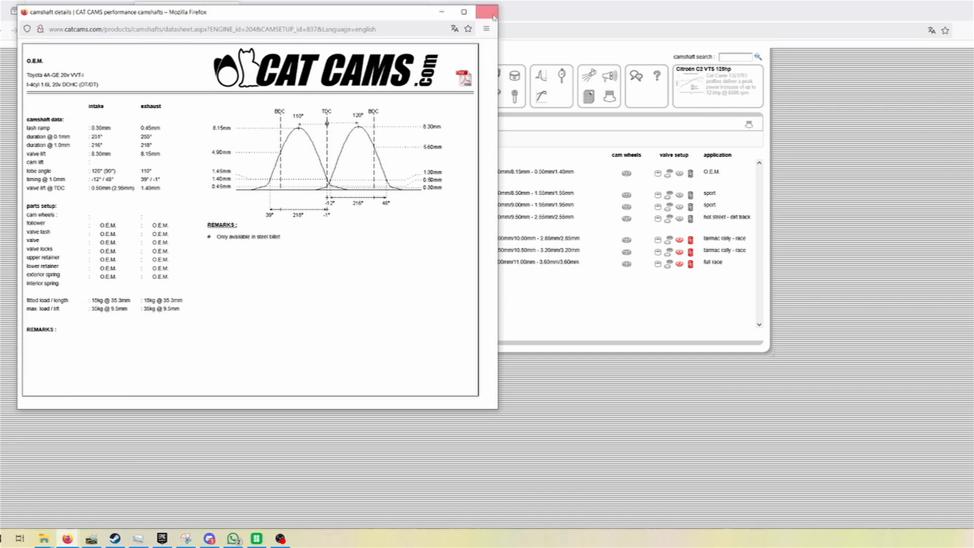
{"action": "left_click", "coordinate": [480, 13]}
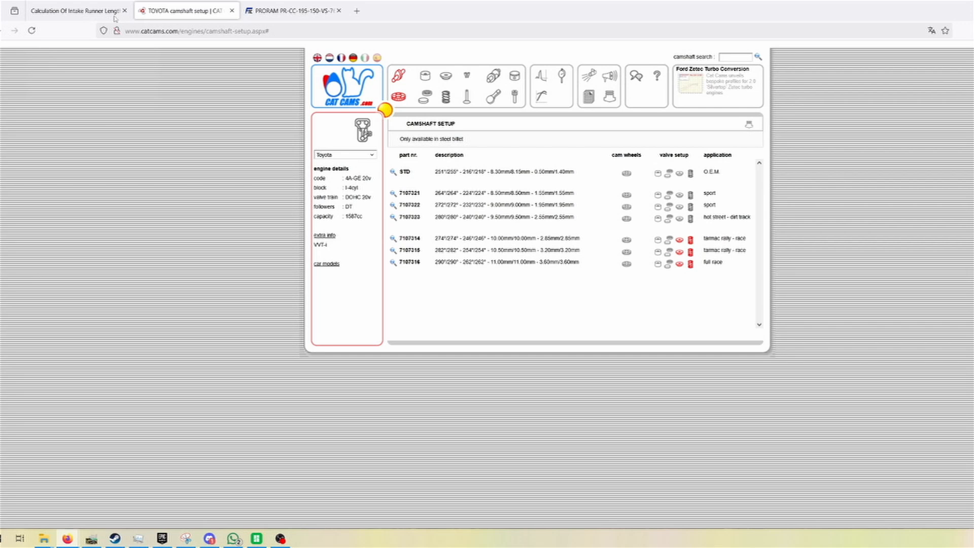
Step: Set the target RPM to 3000 to see 117.45 cm runner lengths
{"action": "left_click", "coordinate": [76, 10]}
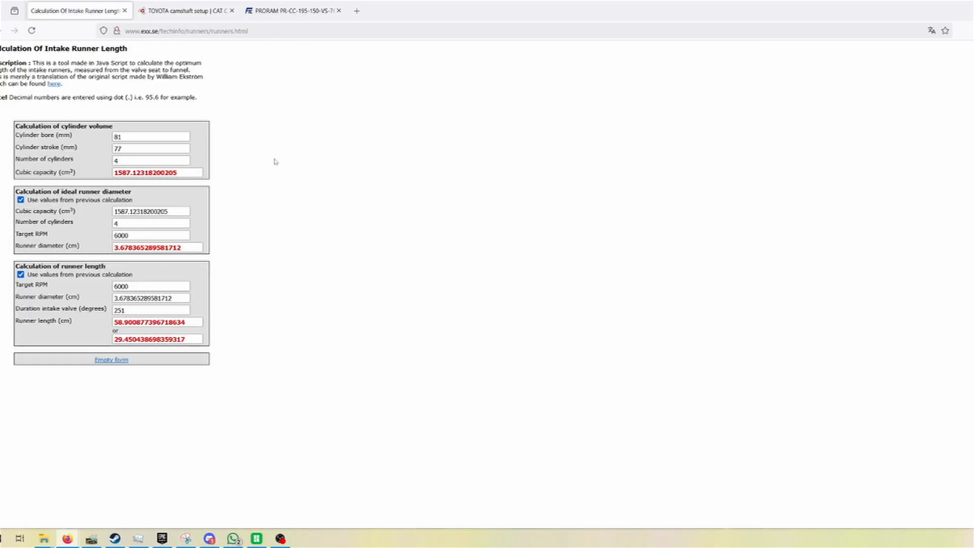
{"action": "mouse_move", "coordinate": [213, 322]}
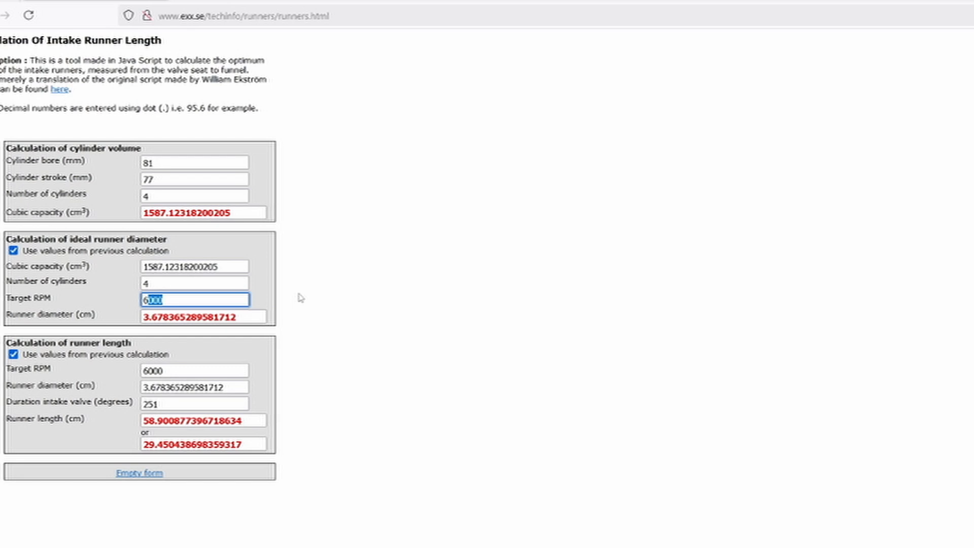
{"action": "type", "text": "3"}
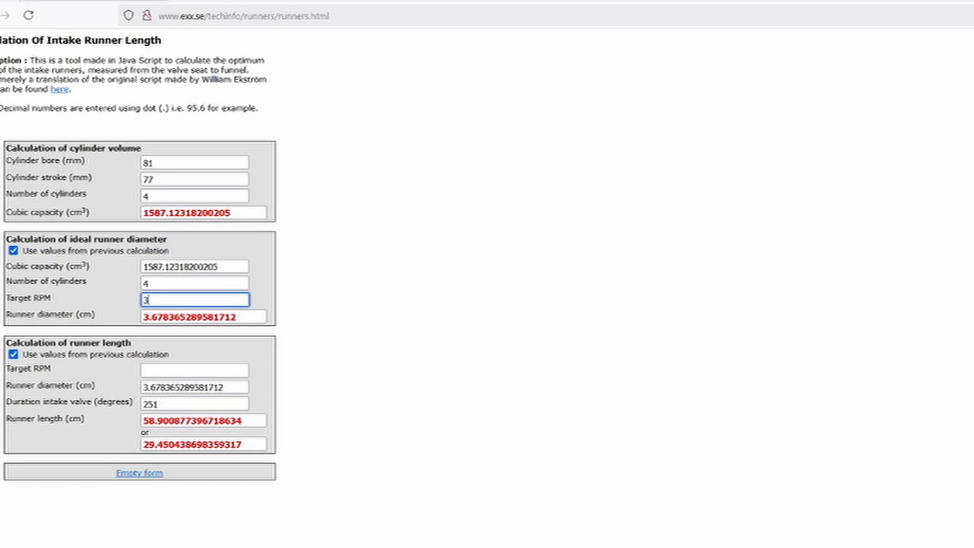
{"action": "type", "text": "000"}
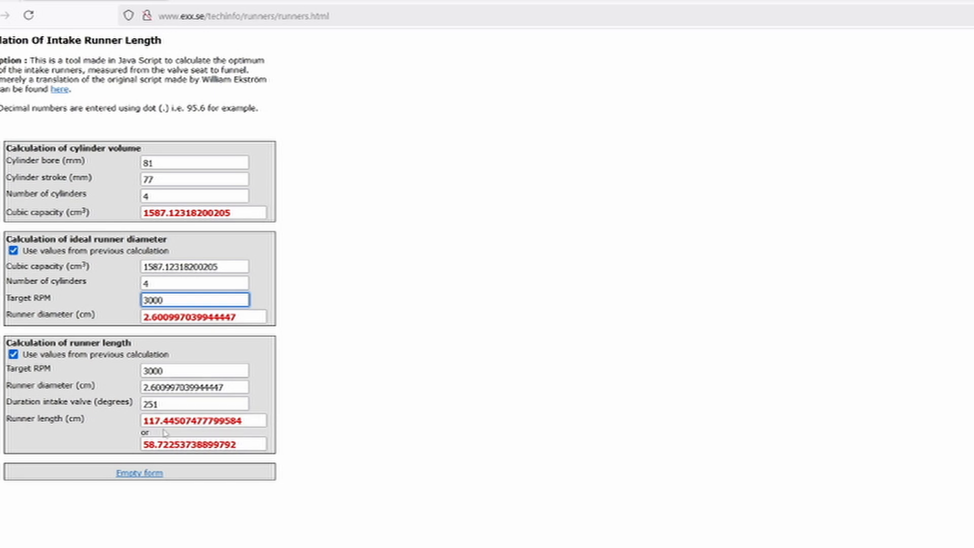
Step: Restore the target RPM to 6000, bringing runners back to 58.9 cm
{"action": "left_click", "coordinate": [188, 300]}
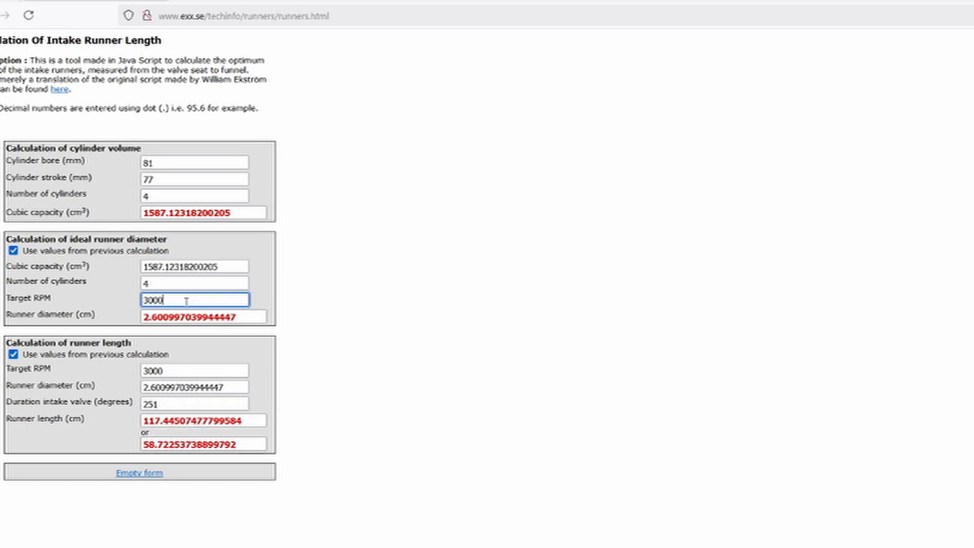
{"action": "type", "text": "60"}
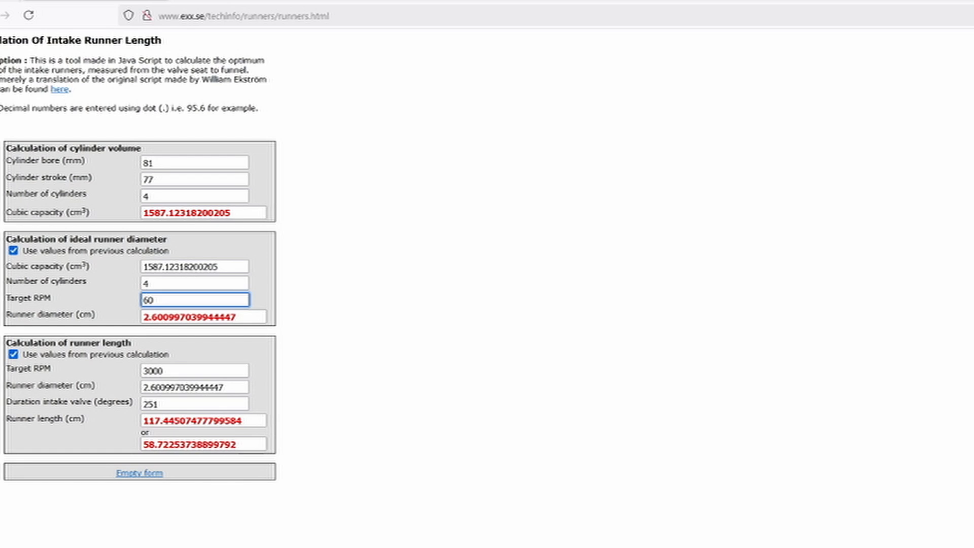
{"action": "type", "text": "6000"}
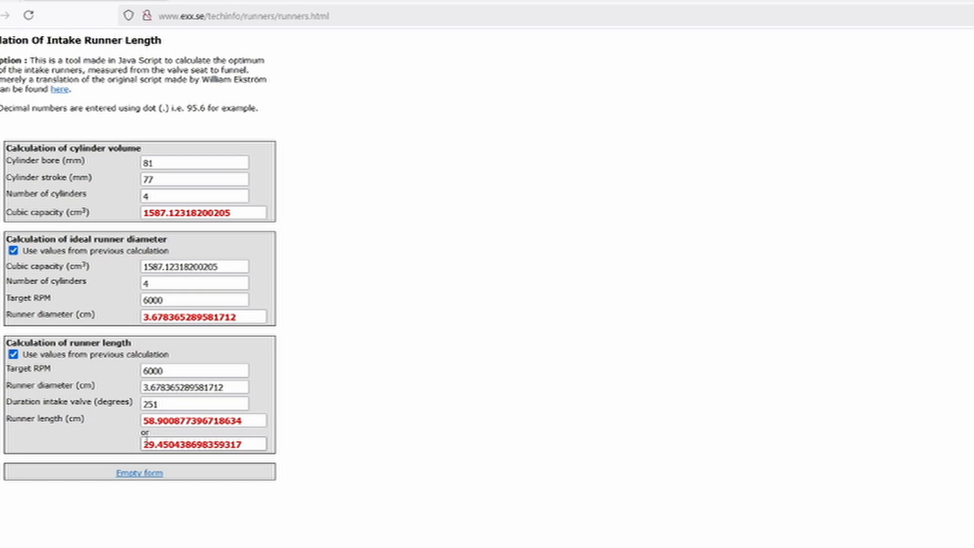
{"action": "mouse_move", "coordinate": [247, 436]}
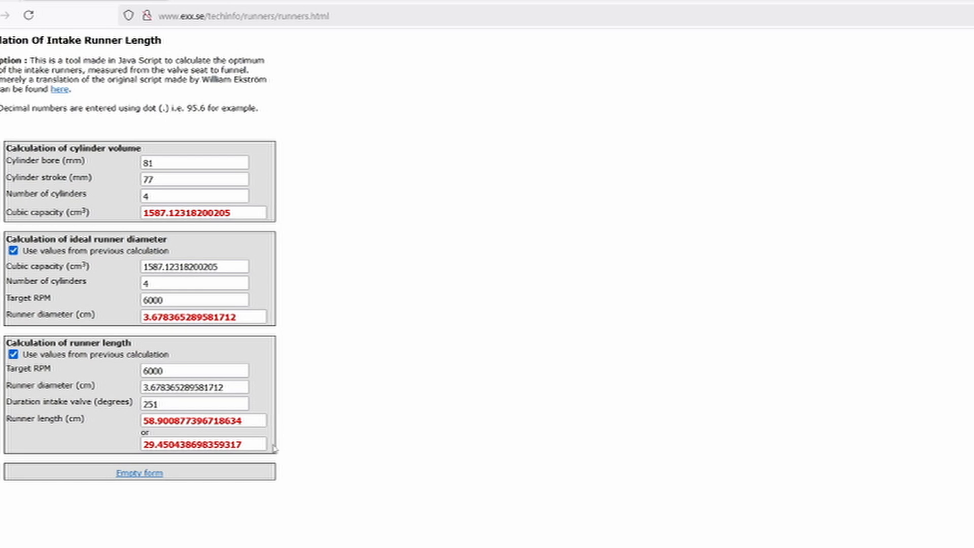
{"action": "mouse_move", "coordinate": [256, 459]}
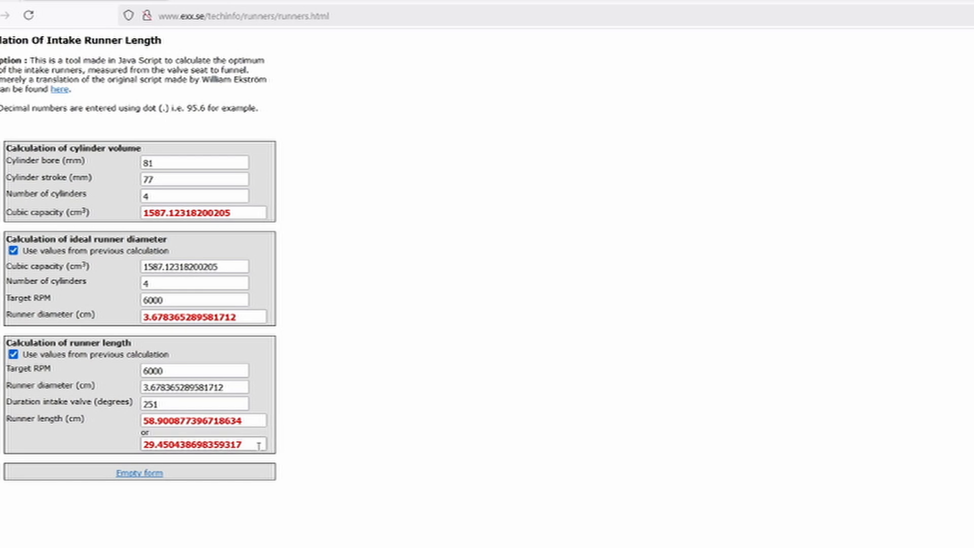
{"action": "mouse_move", "coordinate": [254, 420]}
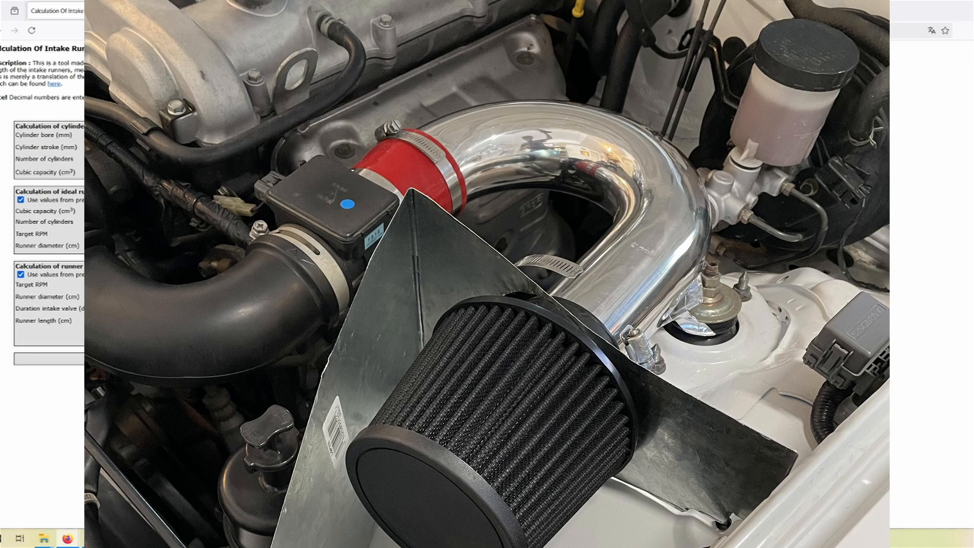
Step: Show the FMIC.eu page for the €109 PRORAM PR-CC-195-150-VS-76 filter
{"action": "left_click", "coordinate": [297, 10]}
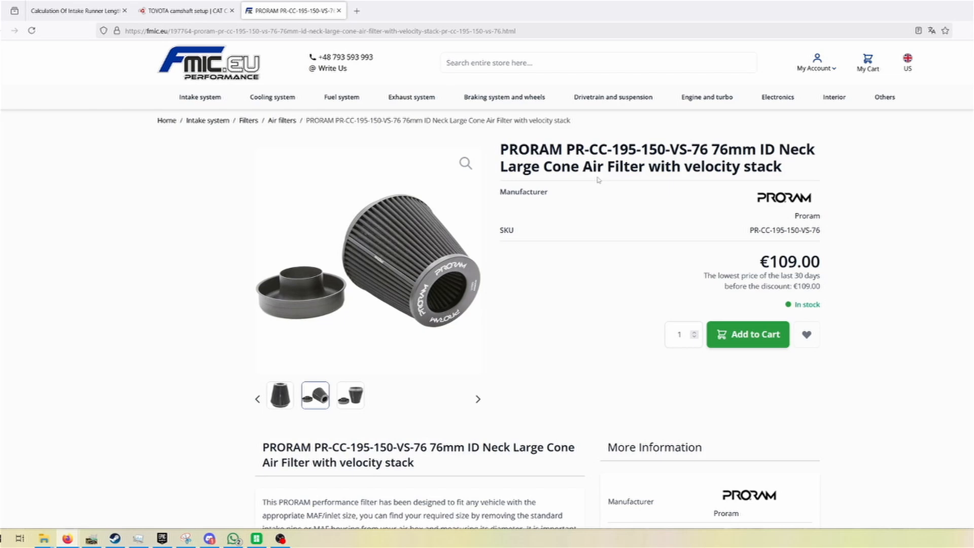
{"action": "mouse_move", "coordinate": [487, 342]}
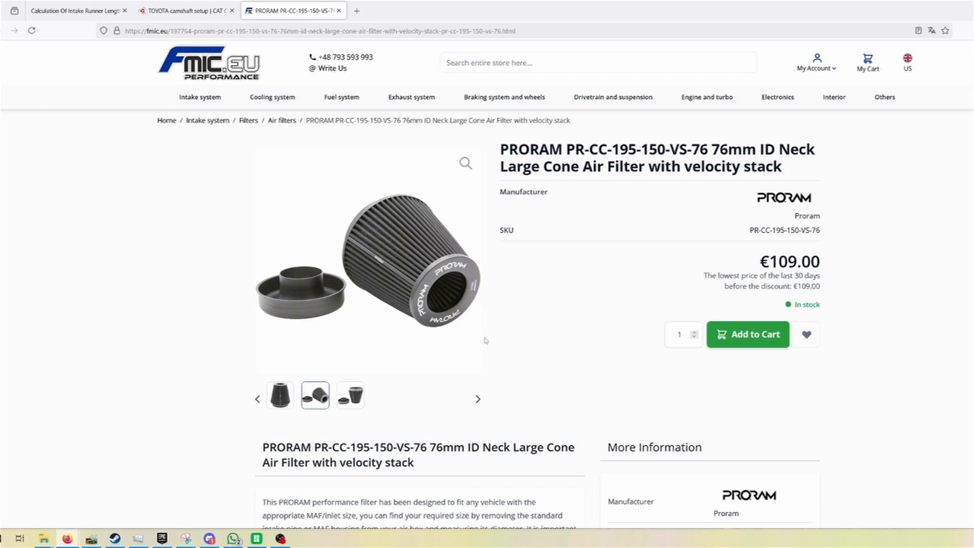
{"action": "mouse_move", "coordinate": [436, 409]}
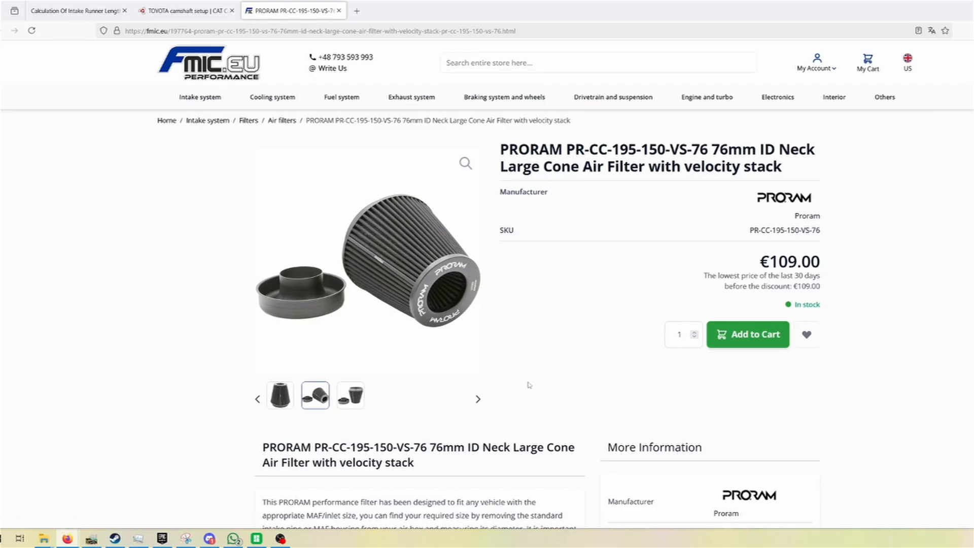
{"action": "mouse_move", "coordinate": [495, 237]}
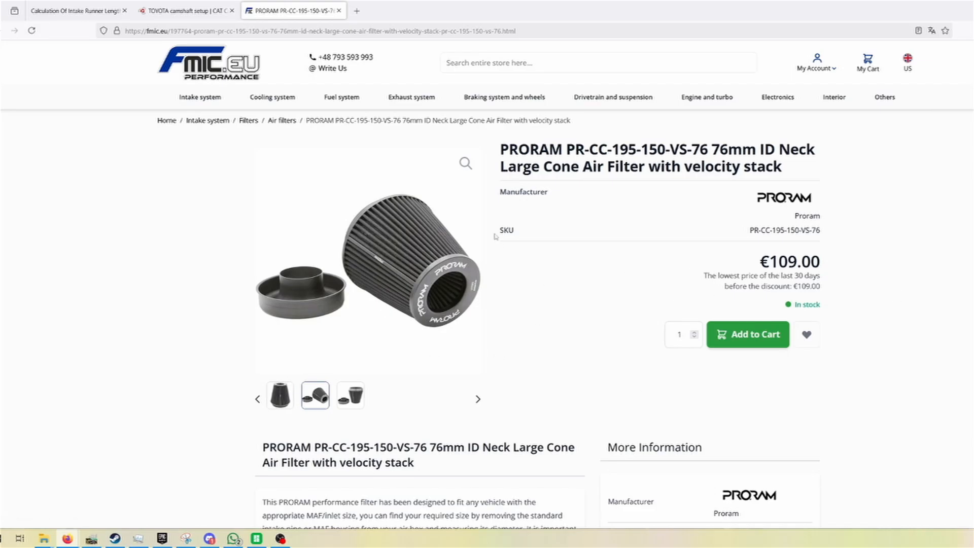
Step: Browse to the third PRORAM photo showing the filter beside its velocity stack
{"action": "left_click", "coordinate": [351, 397]}
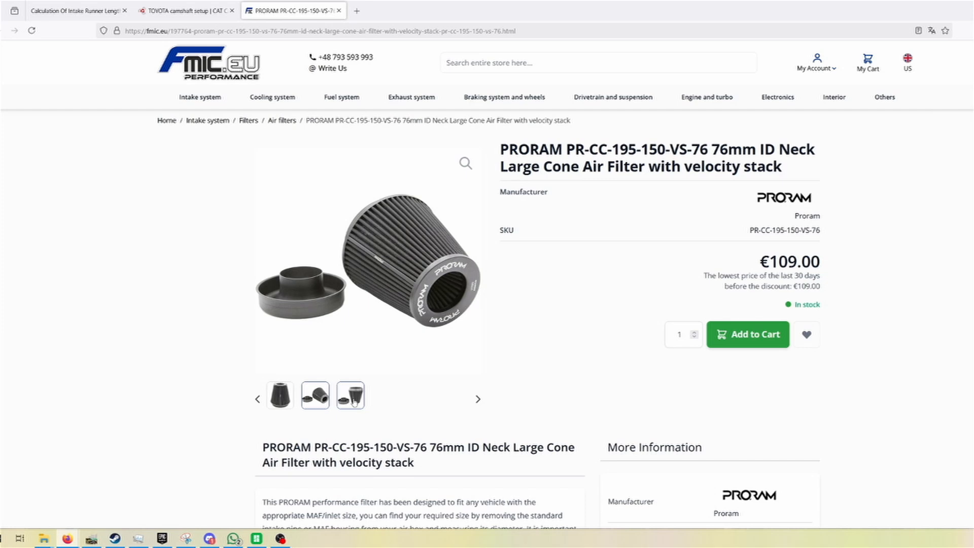
{"action": "left_click", "coordinate": [350, 399]}
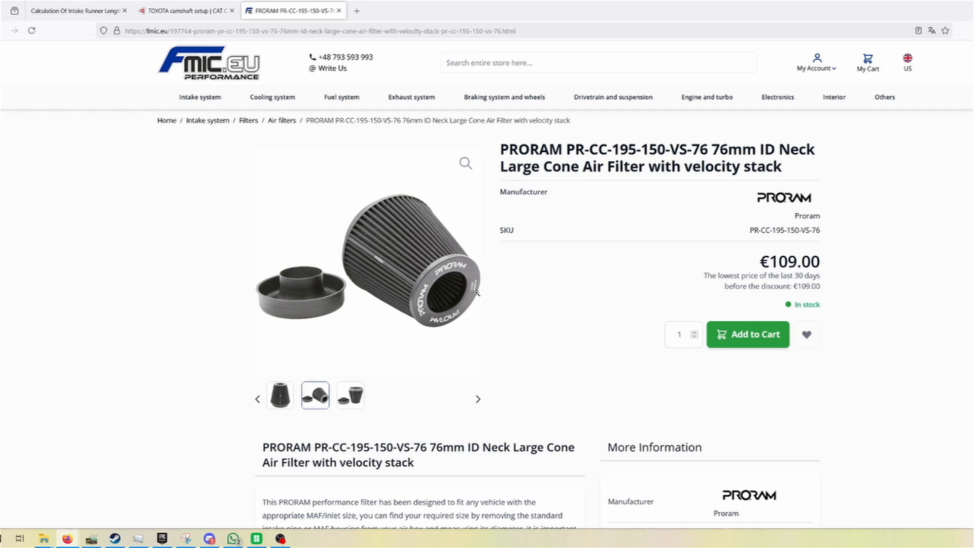
{"action": "left_click", "coordinate": [350, 395]}
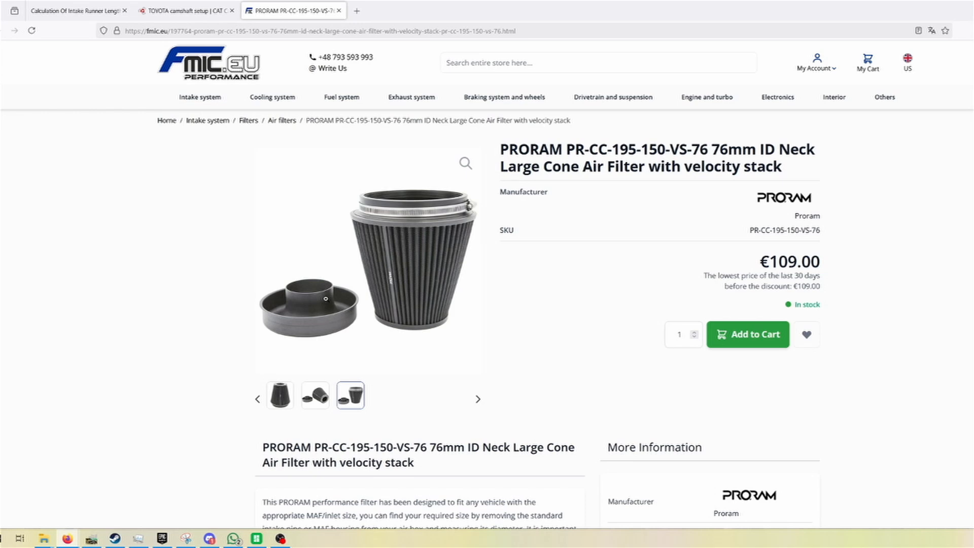
{"action": "mouse_move", "coordinate": [351, 417]}
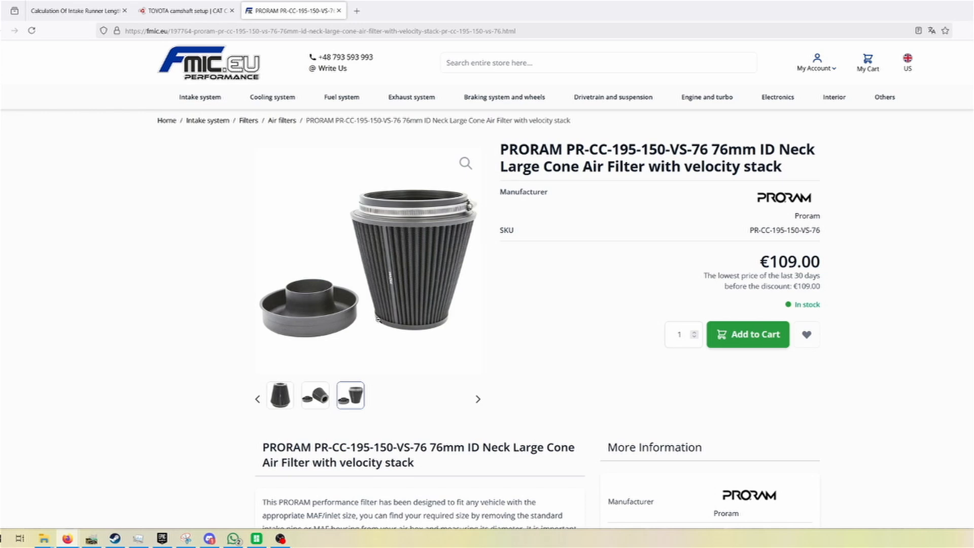
{"action": "mouse_move", "coordinate": [370, 328]}
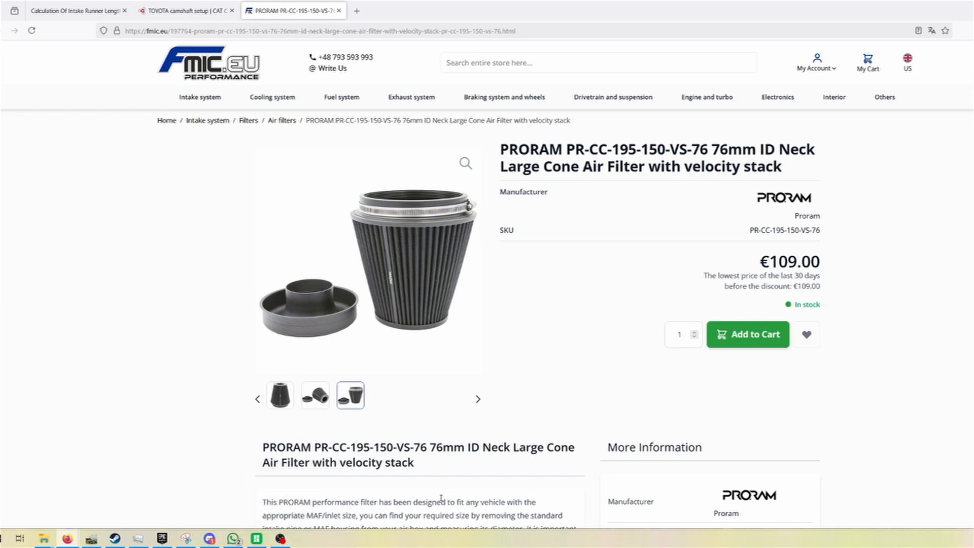
{"action": "mouse_move", "coordinate": [352, 486]}
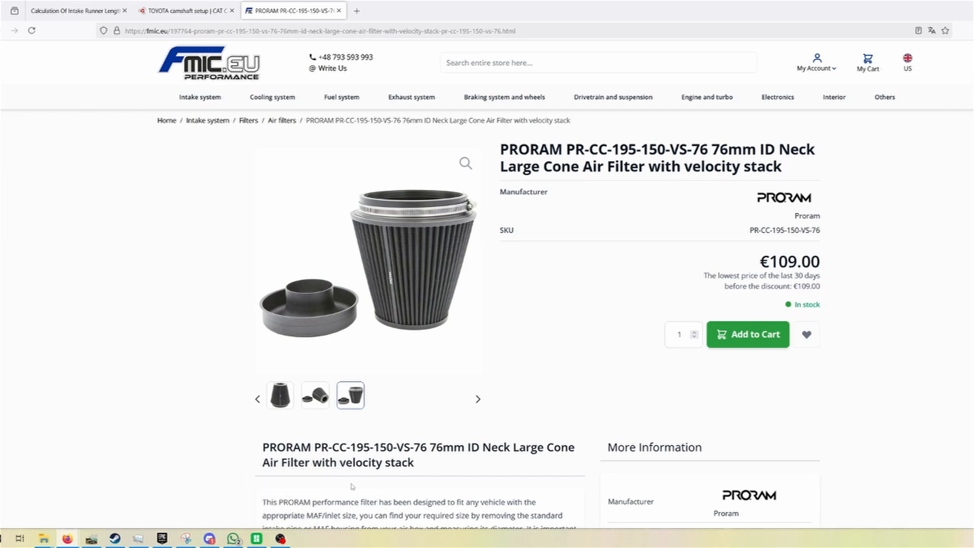